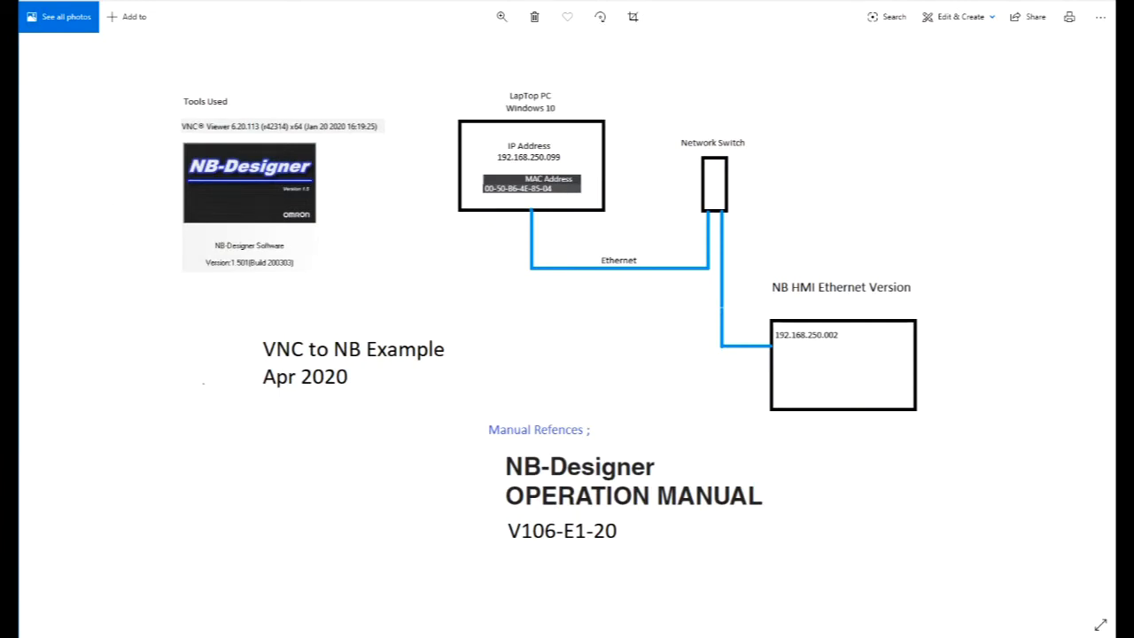
pyautogui.moveTo(241, 602)
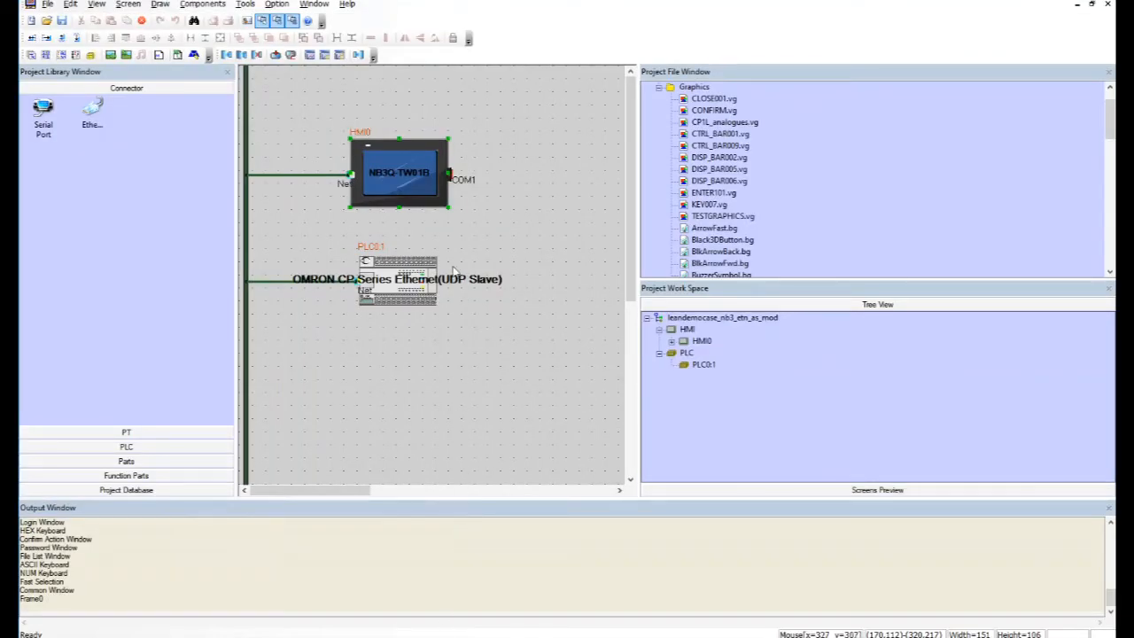
pyautogui.moveTo(404, 168)
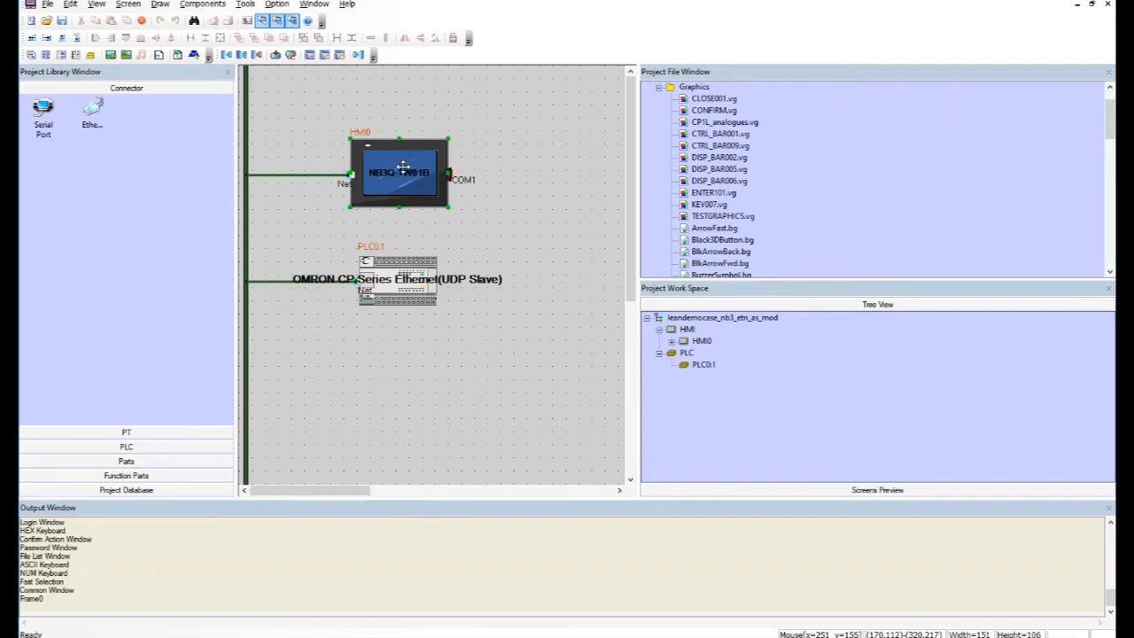
# - Bring up the PT property dialog of the NB HMI showing IP 192.168.250.2 and VNC options
pyautogui.doubleClick(398, 172)
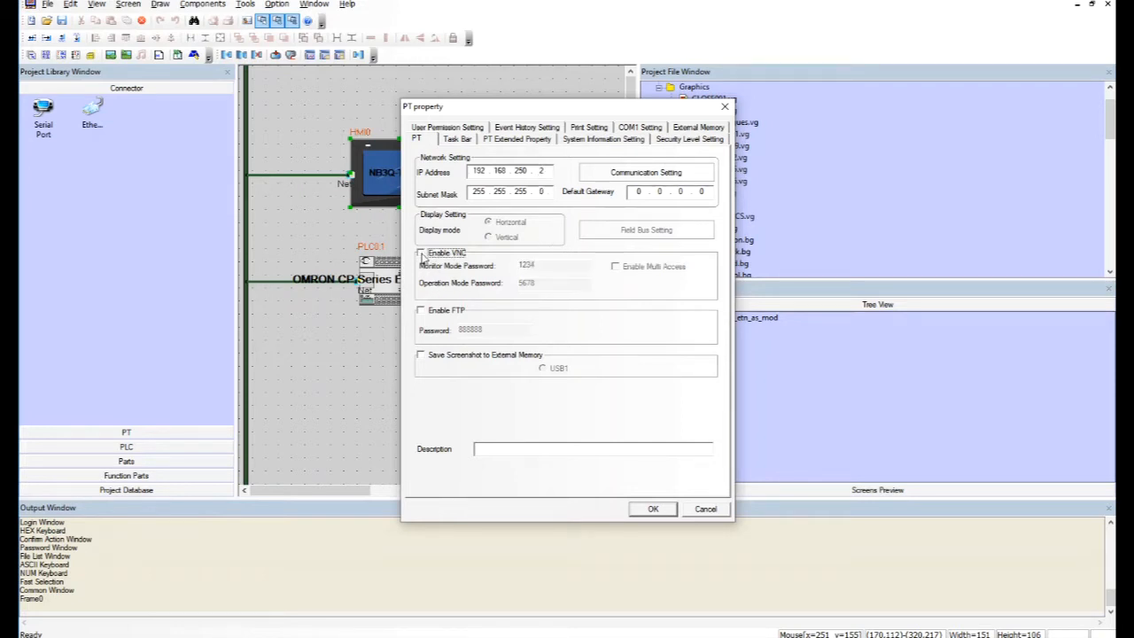
pyautogui.click(421, 251)
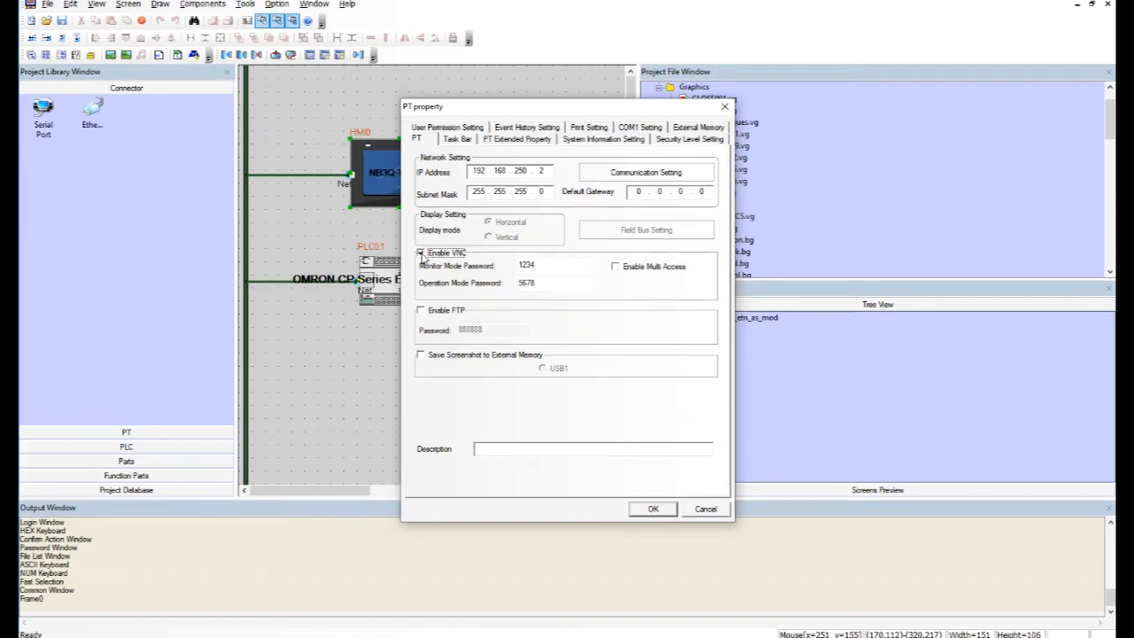
pyautogui.moveTo(423, 258)
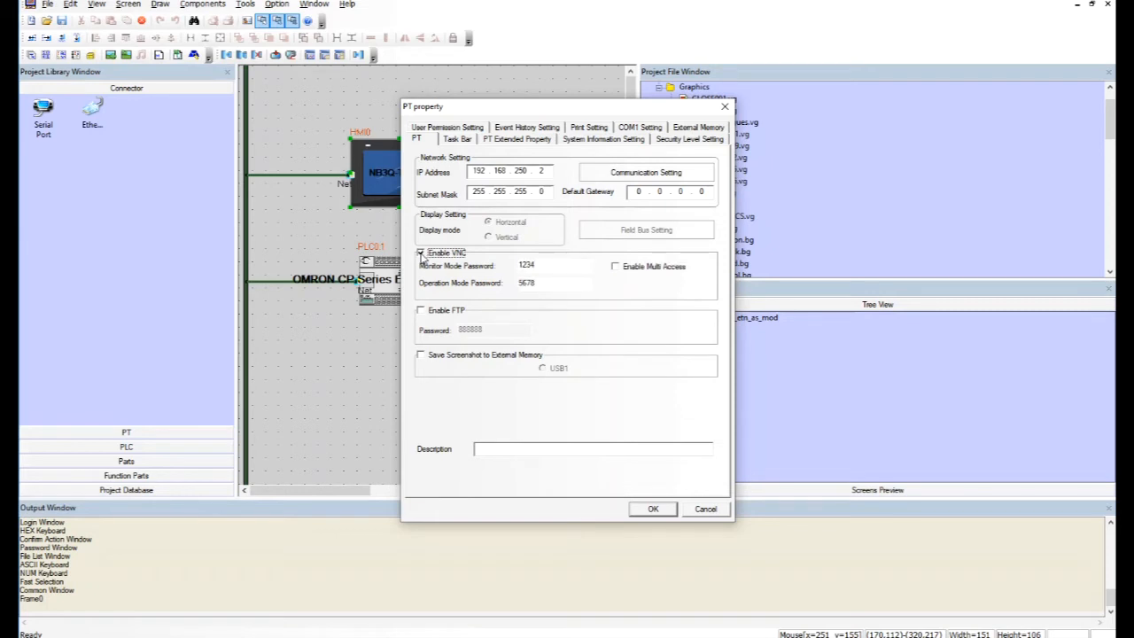
pyautogui.click(420, 252)
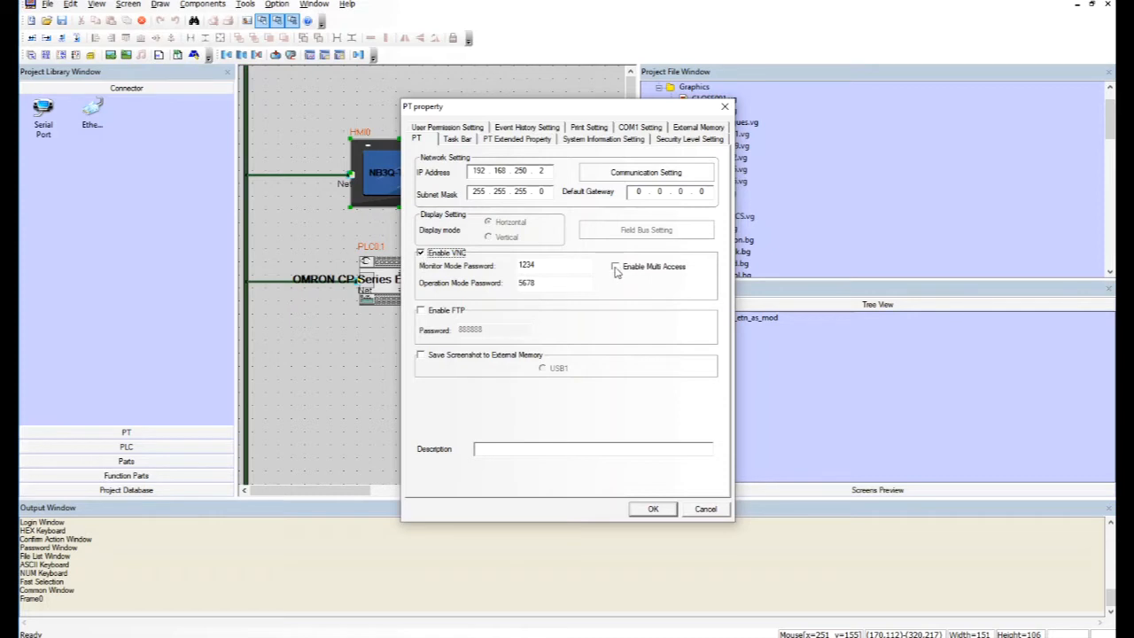
pyautogui.click(615, 266)
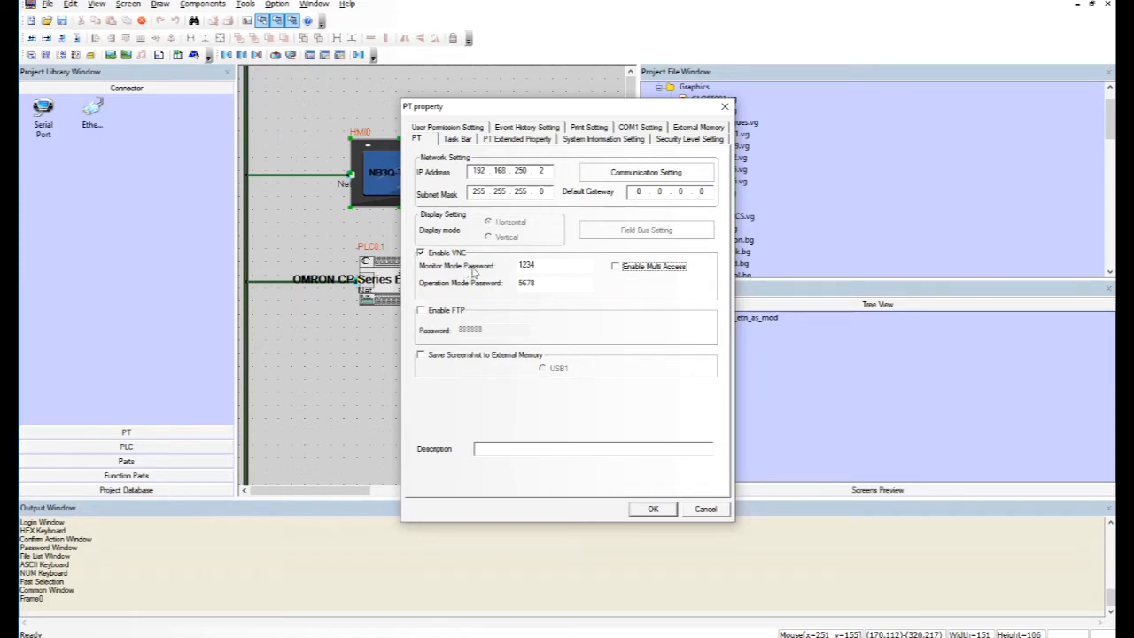
pyautogui.click(552, 266)
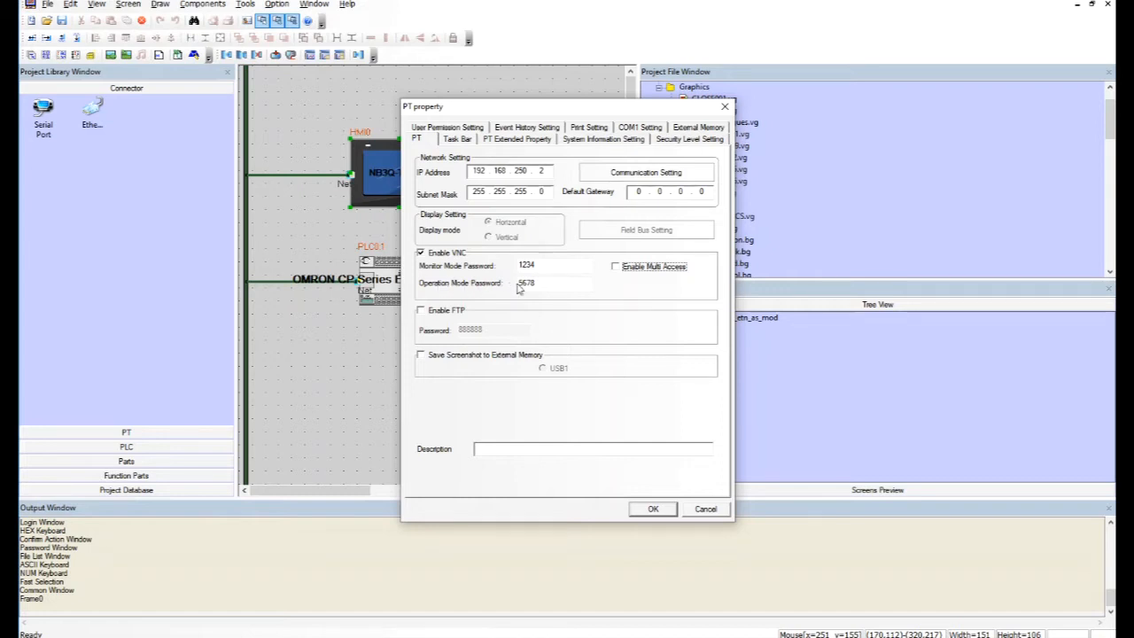
pyautogui.click(549, 283)
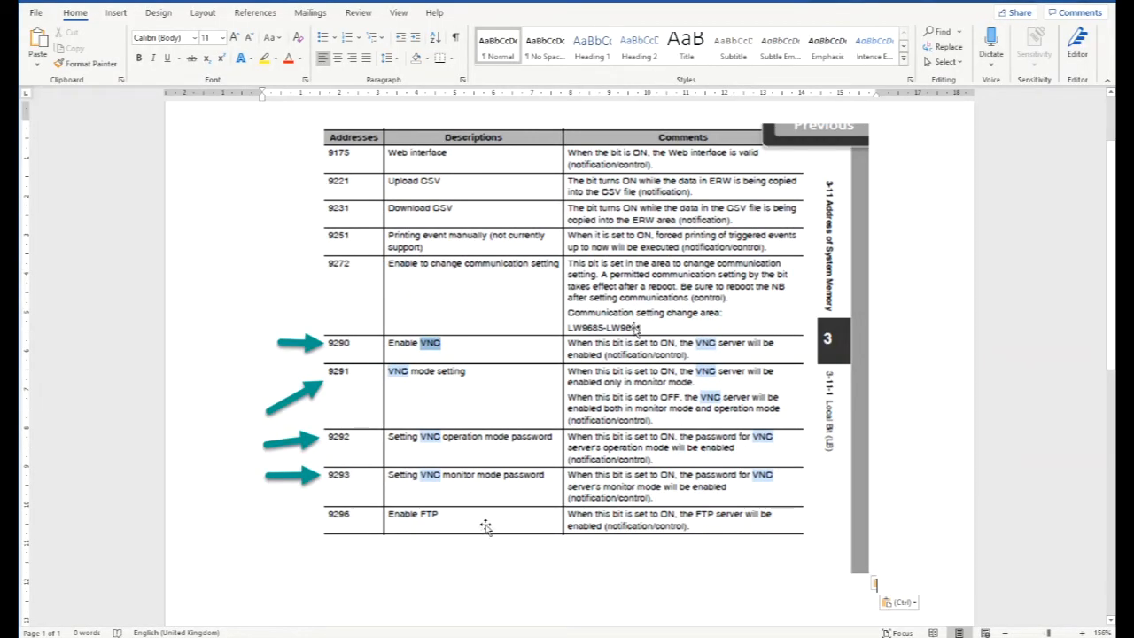
pyautogui.moveTo(337, 351)
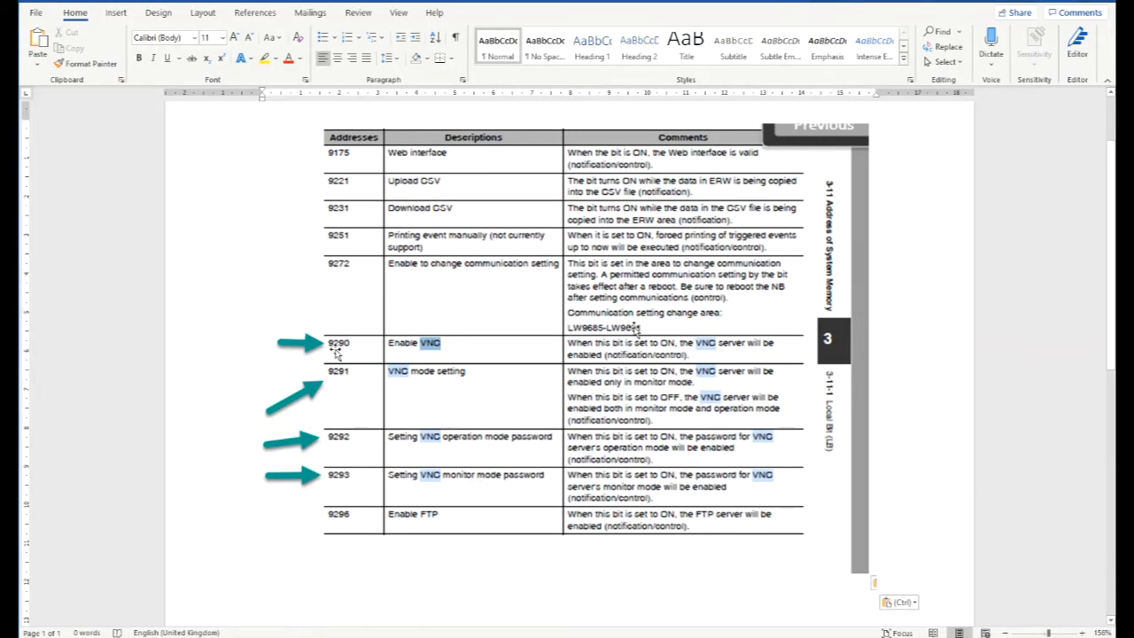
pyautogui.moveTo(342, 390)
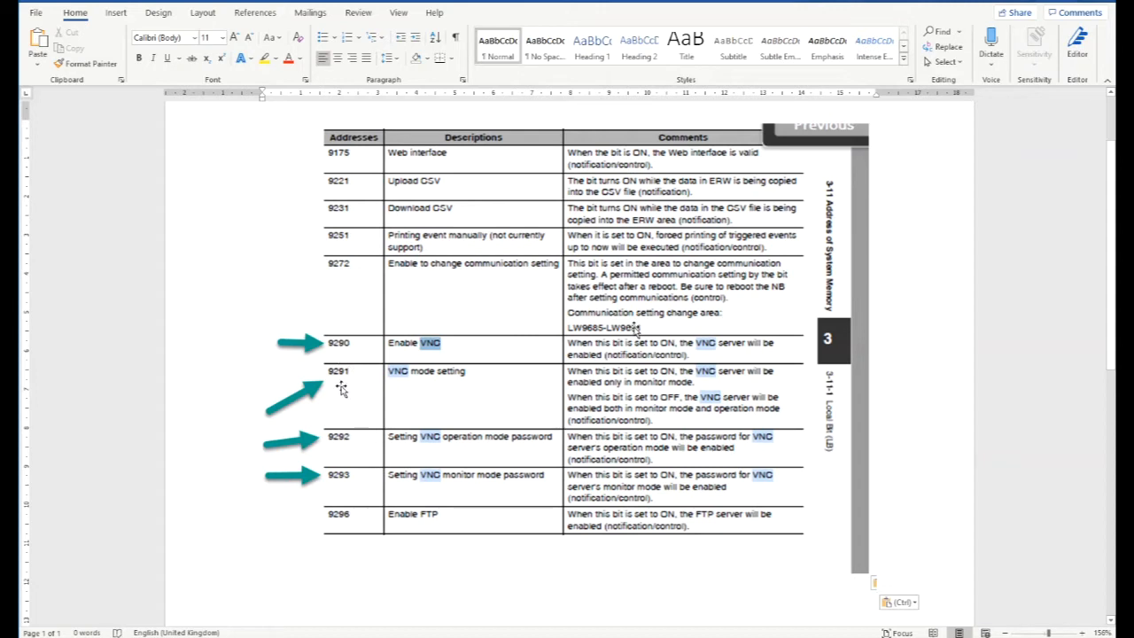
pyautogui.moveTo(348, 452)
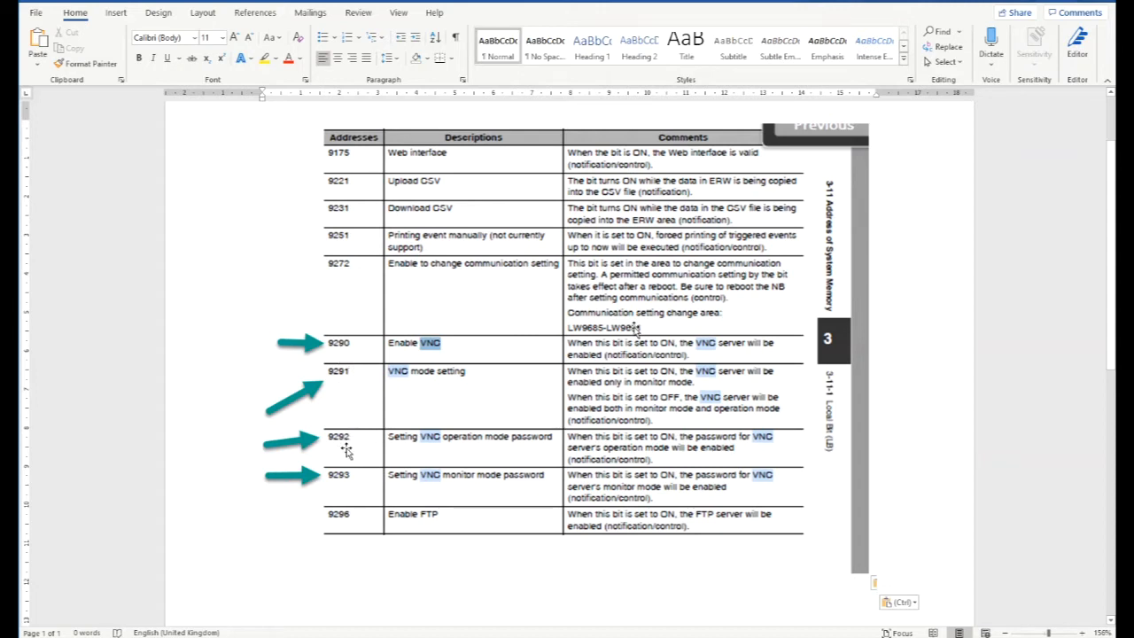
pyautogui.moveTo(355, 471)
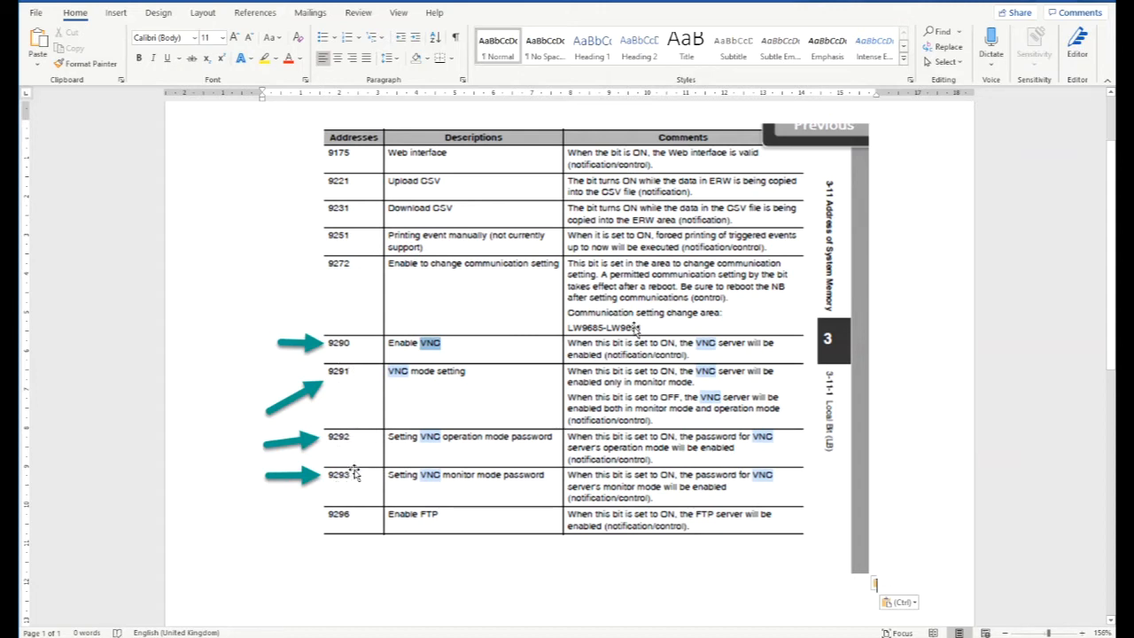
pyautogui.moveTo(450, 344)
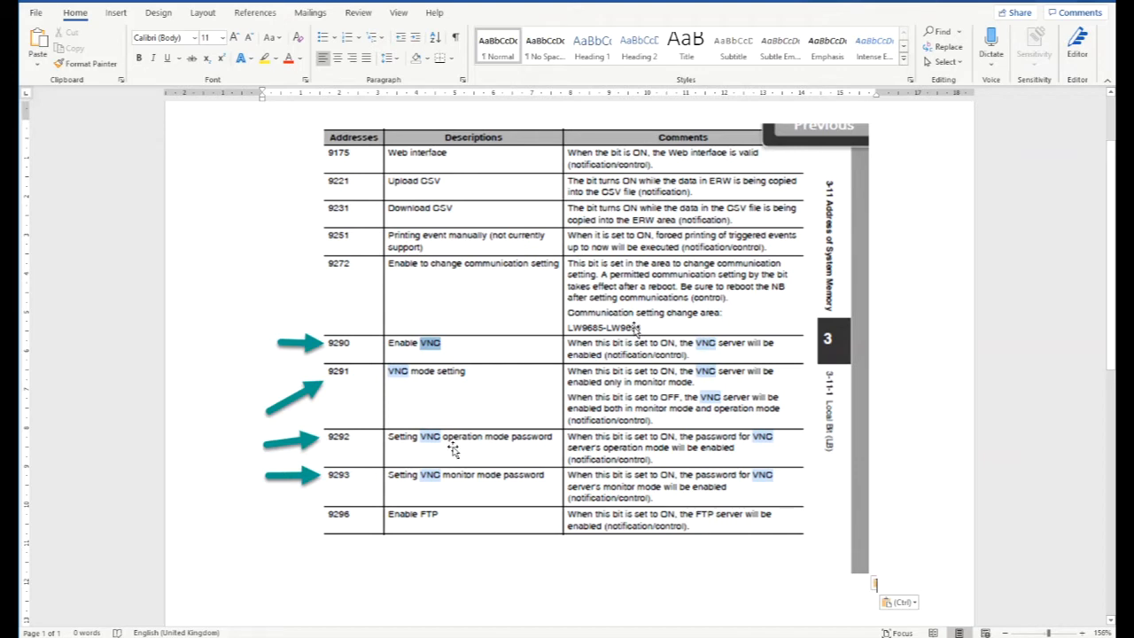
pyautogui.moveTo(463, 482)
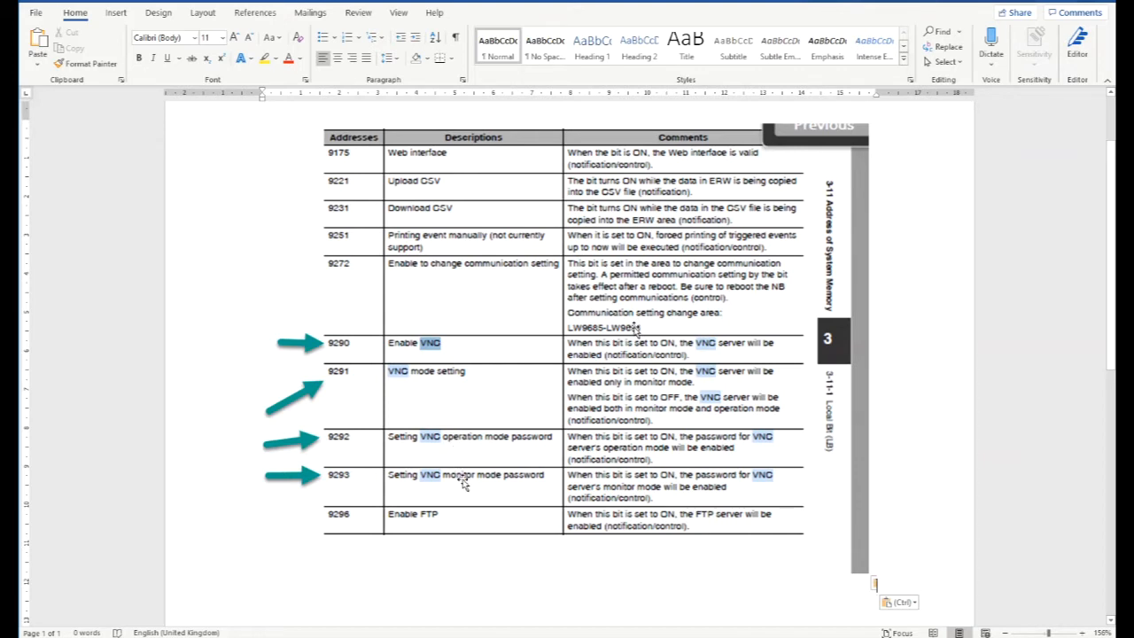
pyautogui.moveTo(759, 228)
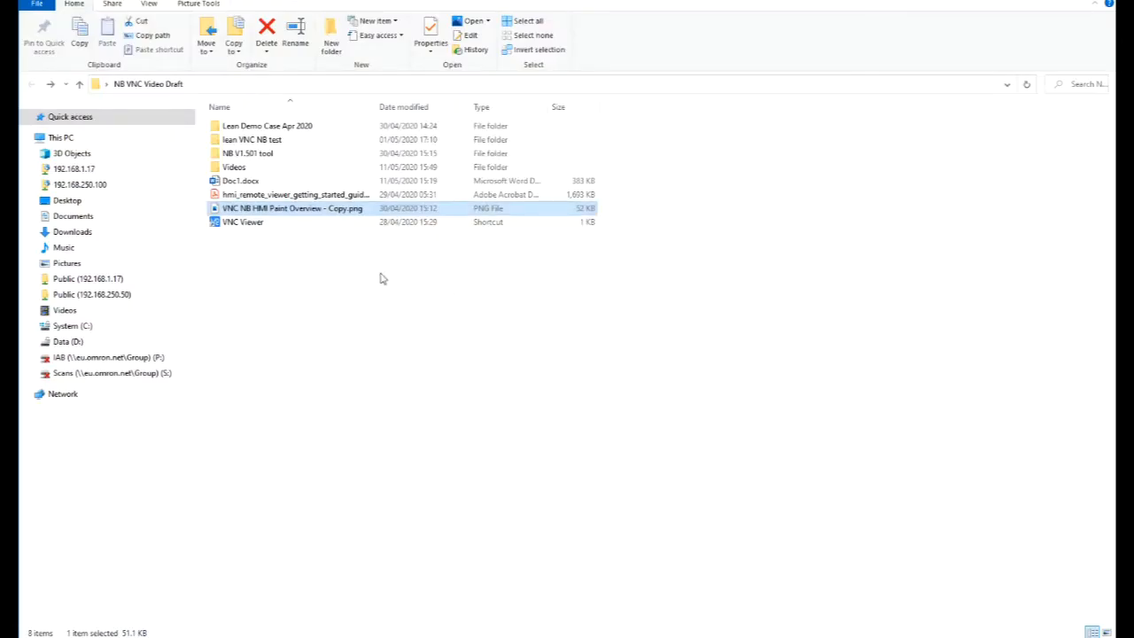
# - Launch VNC Viewer from its shortcut and connect to the HMI at 192.168.250.2
pyautogui.click(242, 221)
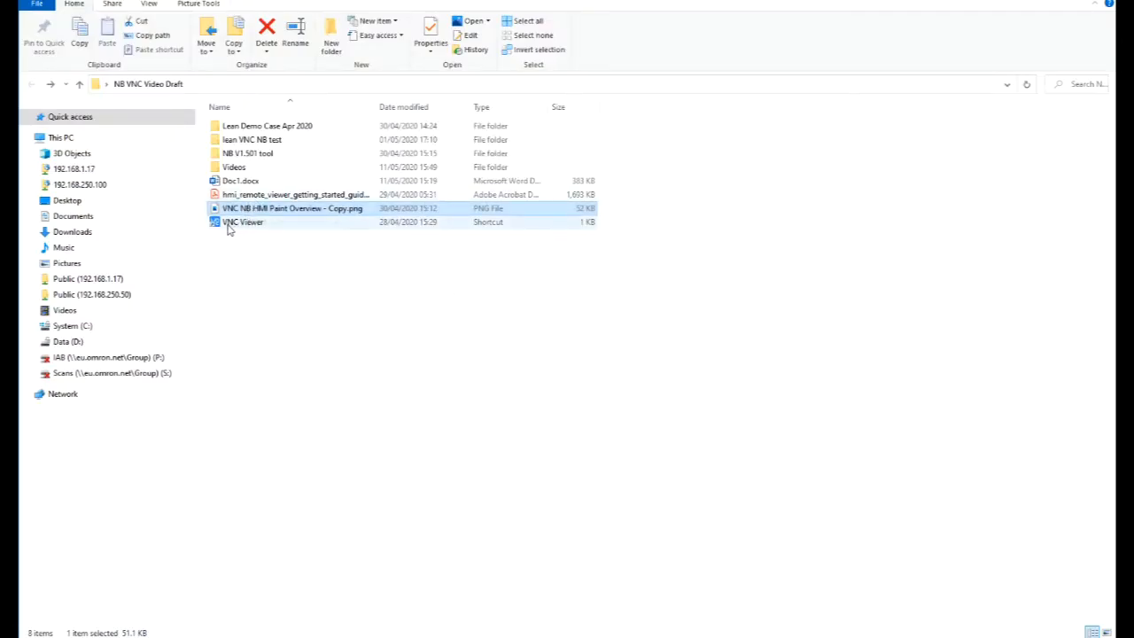
pyautogui.doubleClick(243, 222)
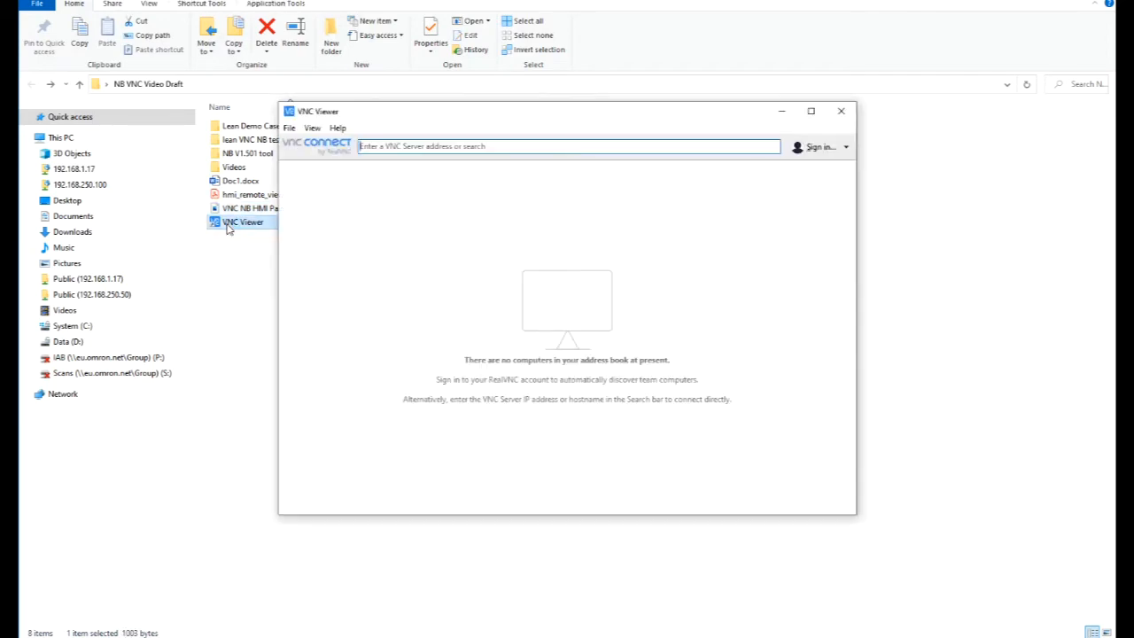
pyautogui.write('1')
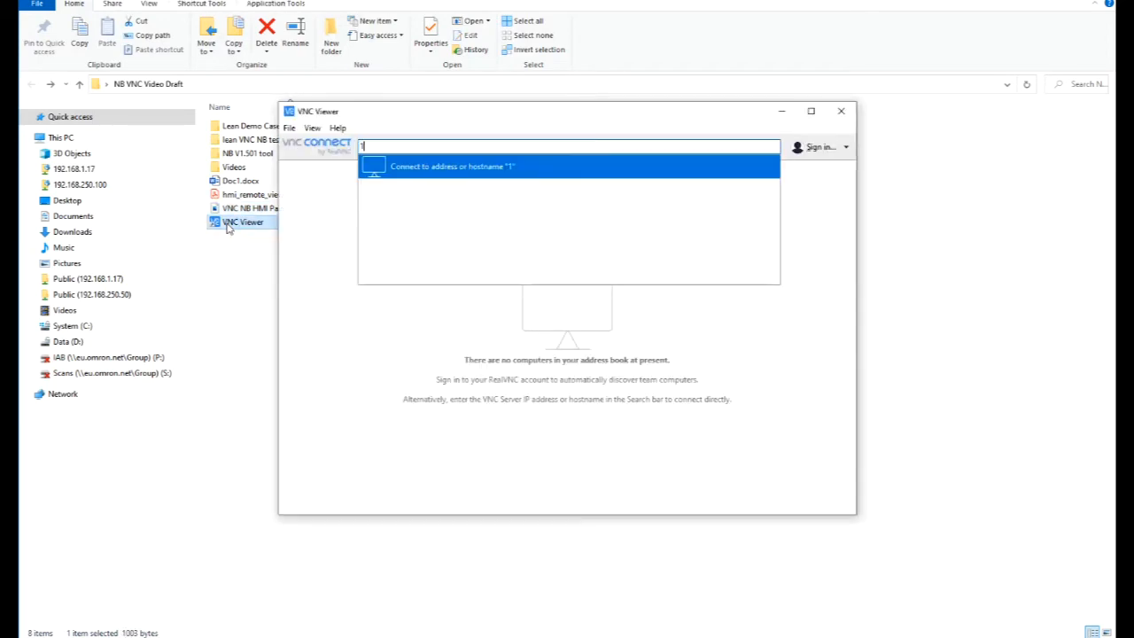
pyautogui.write('92.168')
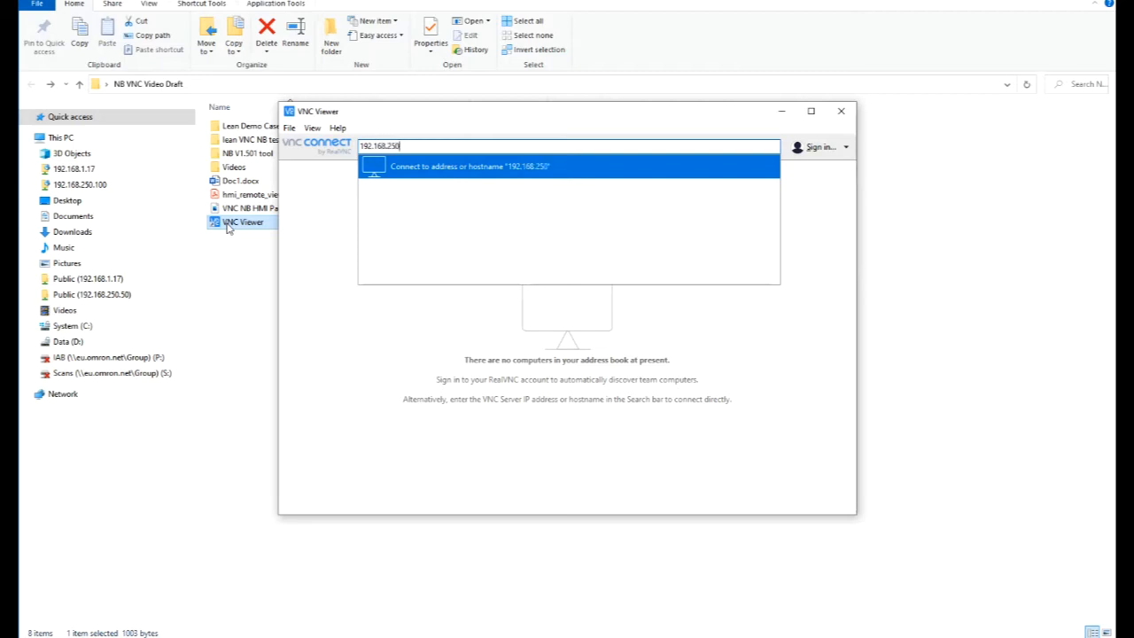
pyautogui.write('.2')
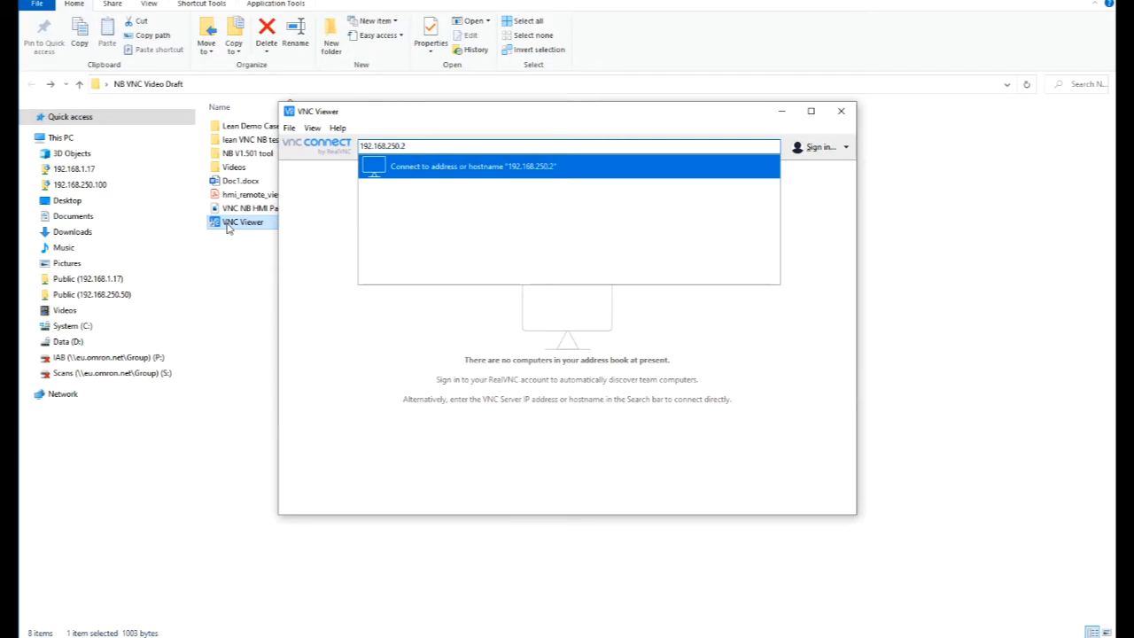
pyautogui.click(471, 167)
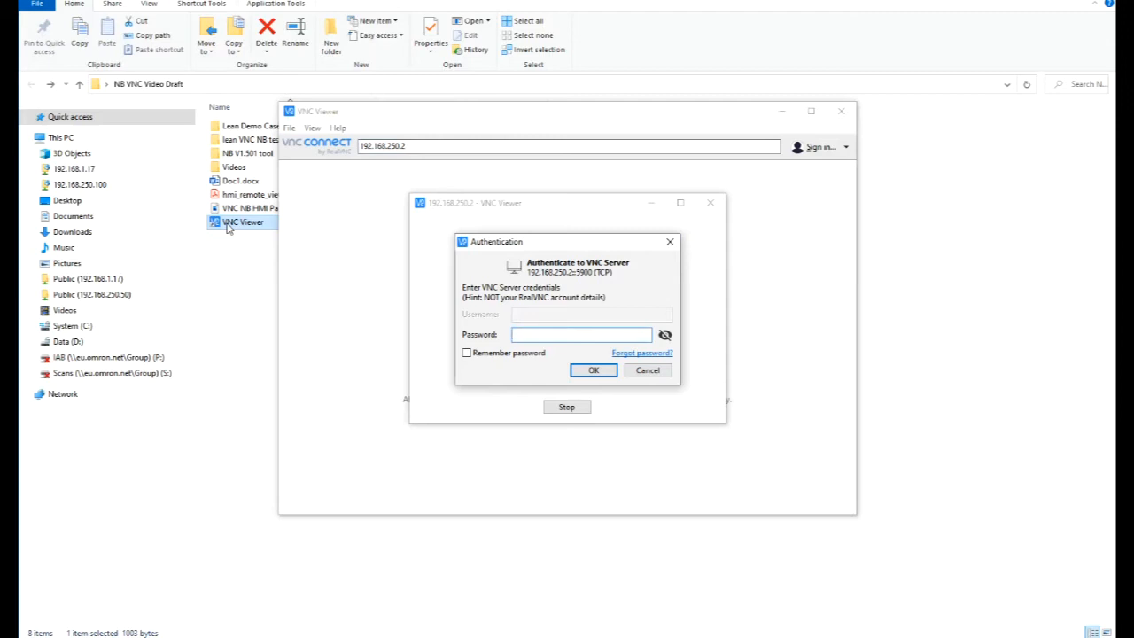
# - Authenticate with the VNC password and navigate the remote HMI to its VNC settings screen
pyautogui.click(581, 333)
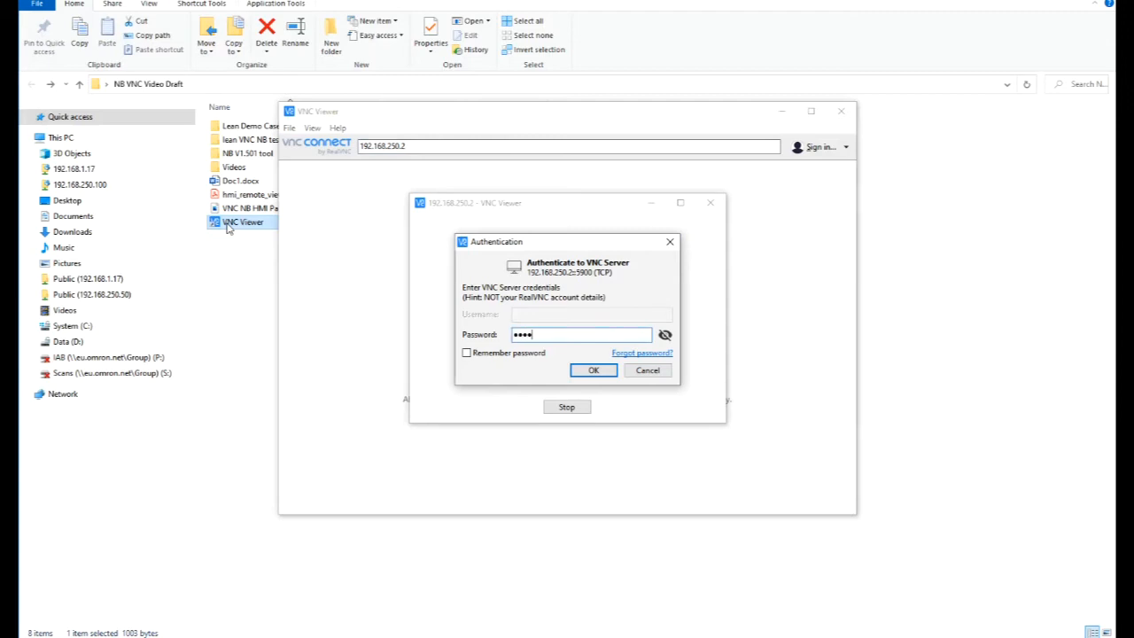
pyautogui.click(592, 371)
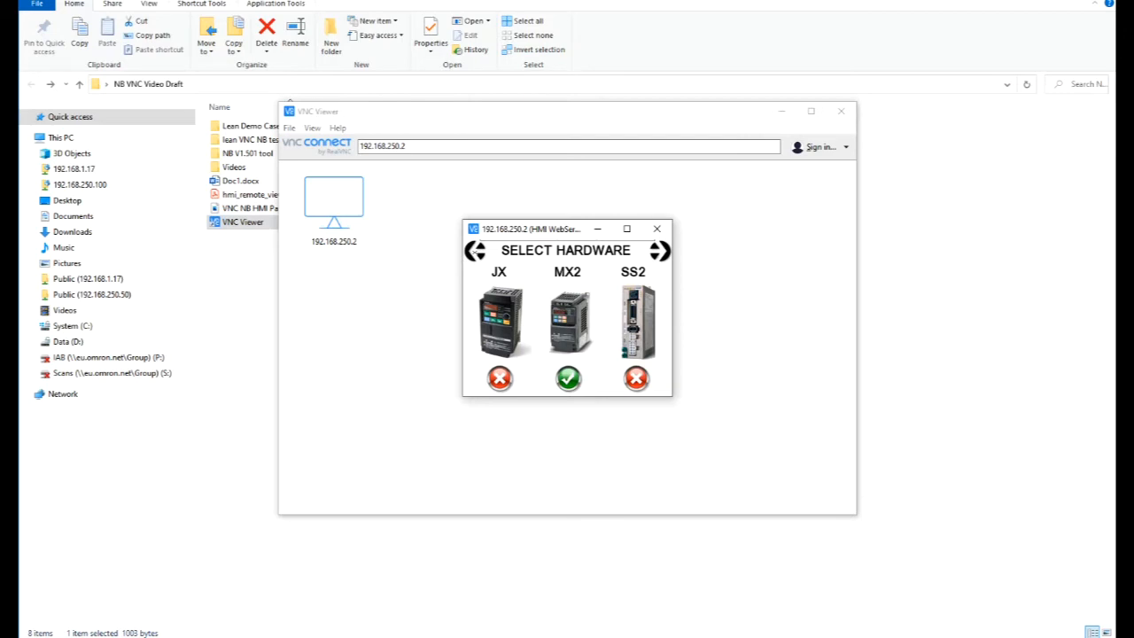
pyautogui.click(567, 379)
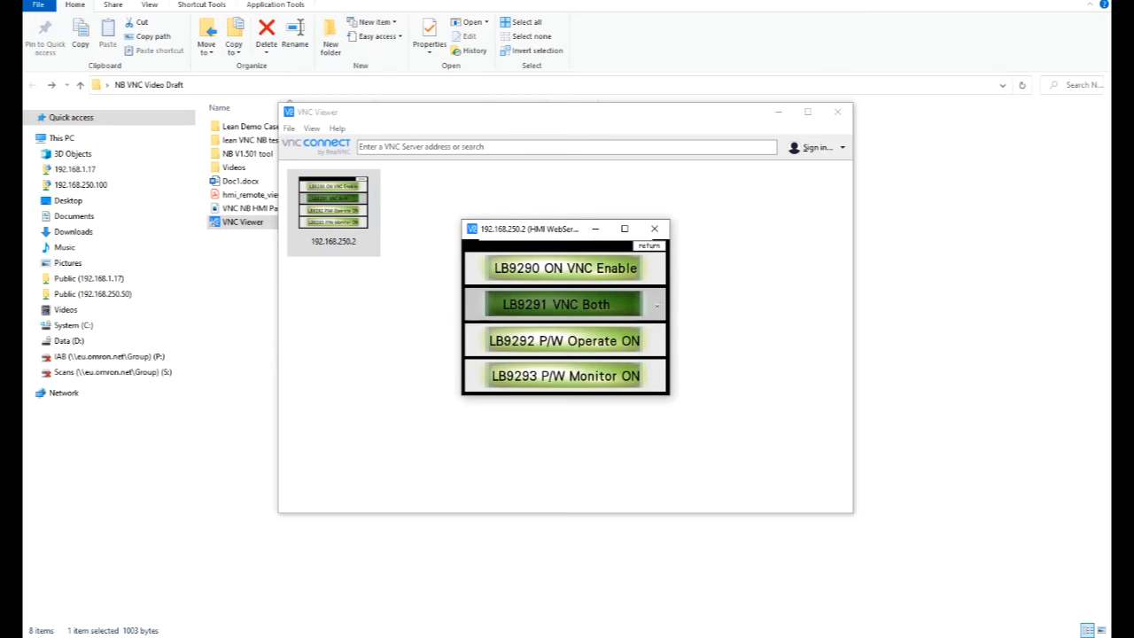
pyautogui.moveTo(665, 379)
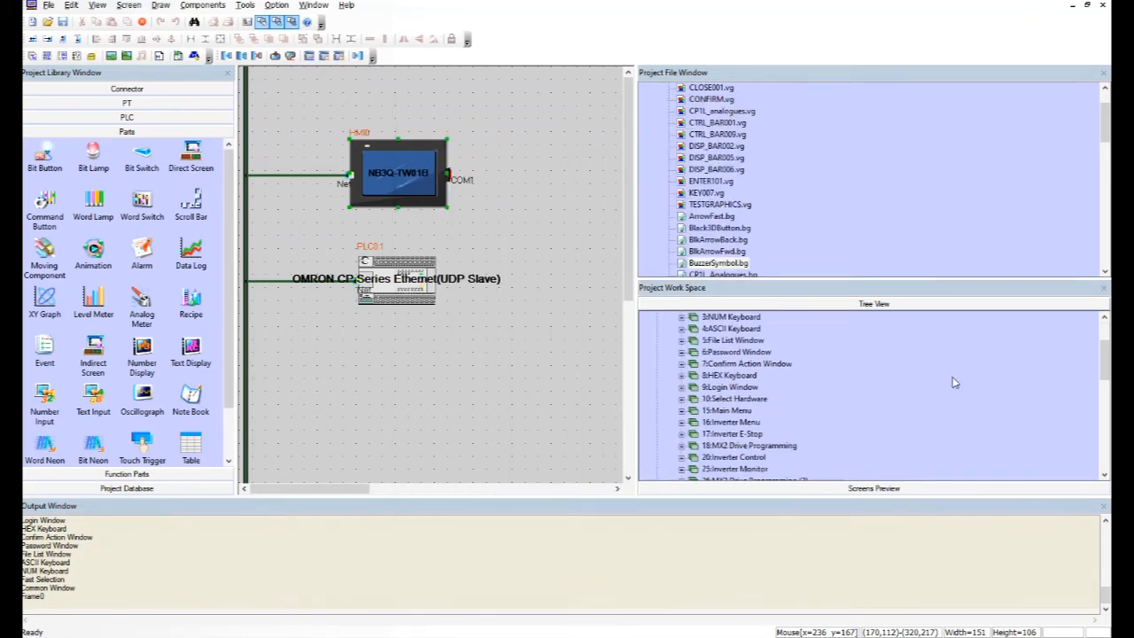
# - Show the 504 VNC screen with its LB9290–LB9293 switches zoomed to 200%
pyautogui.scroll(-3)
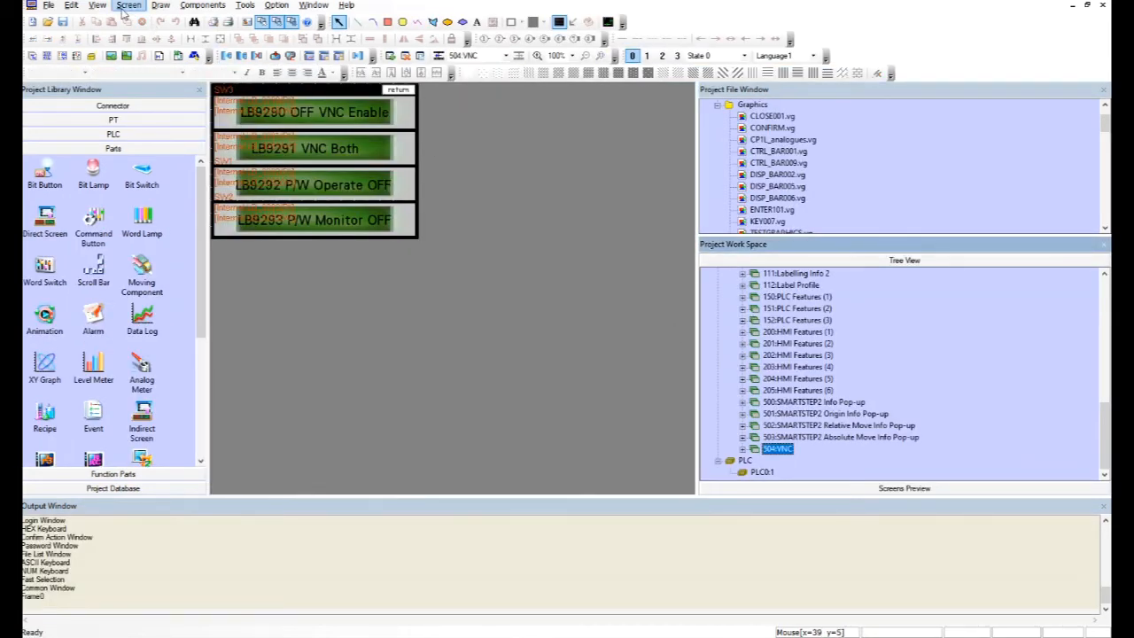
pyautogui.click(97, 5)
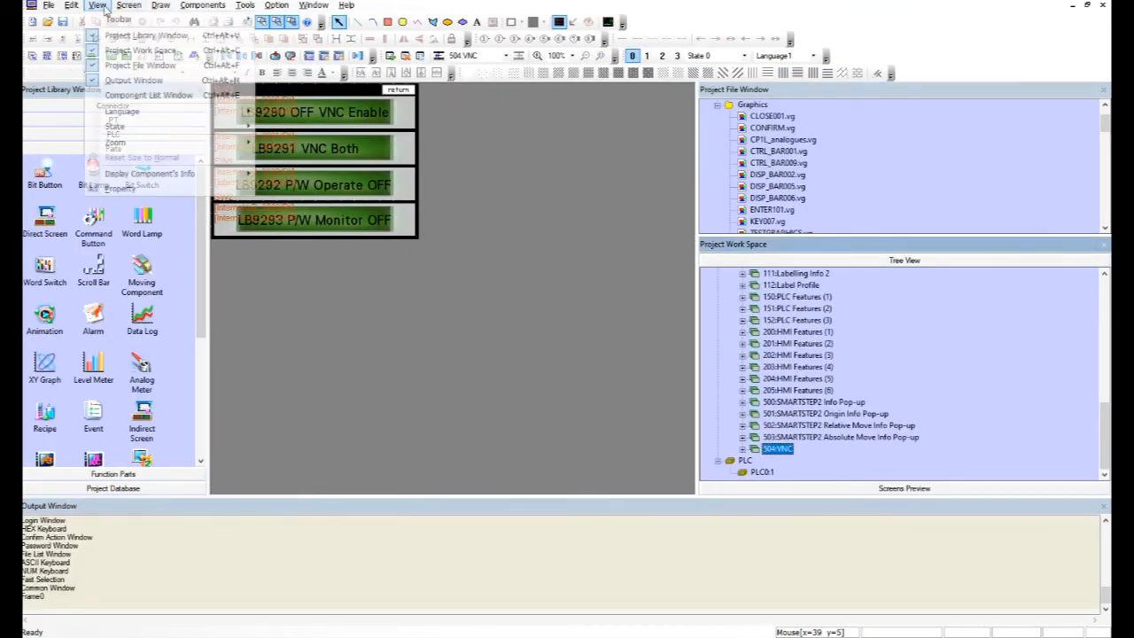
pyautogui.moveTo(115, 142)
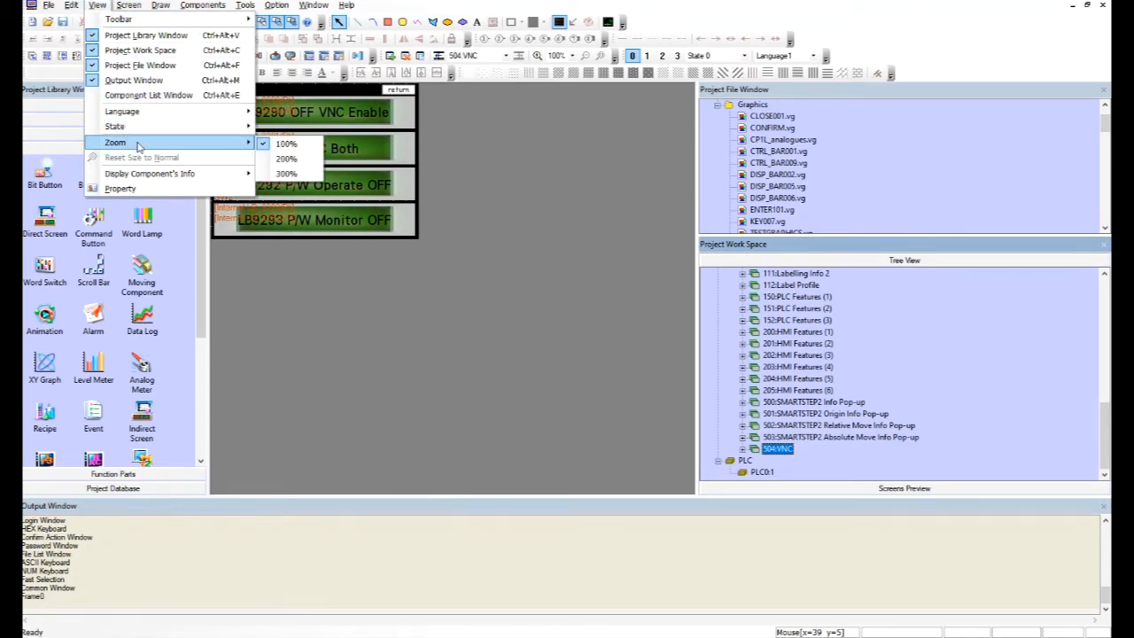
pyautogui.click(287, 160)
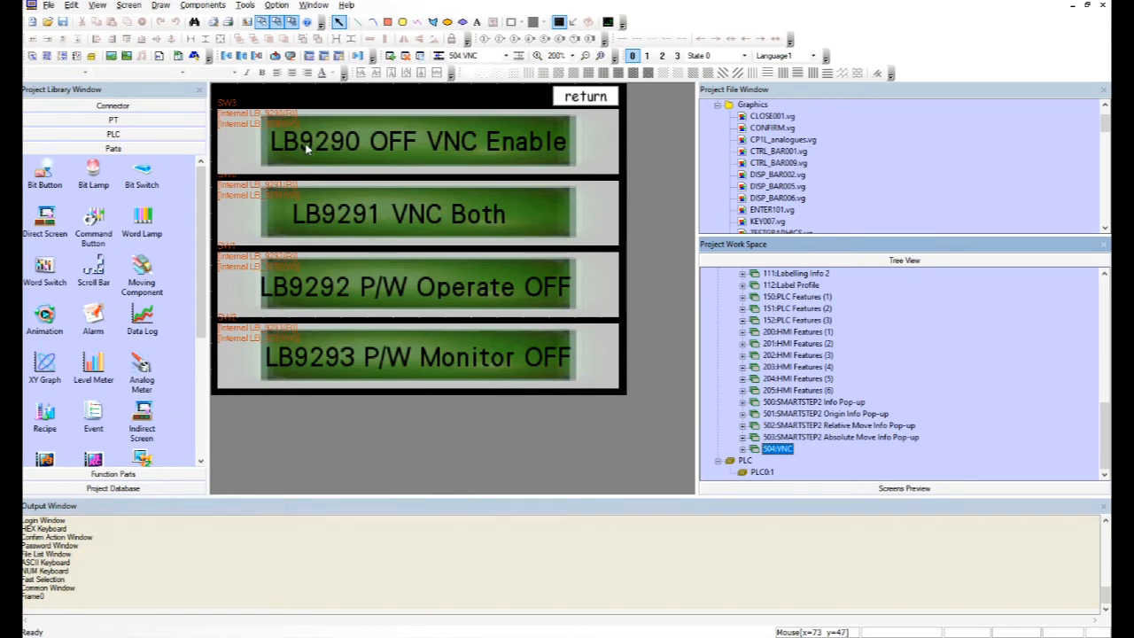
pyautogui.moveTo(406, 147)
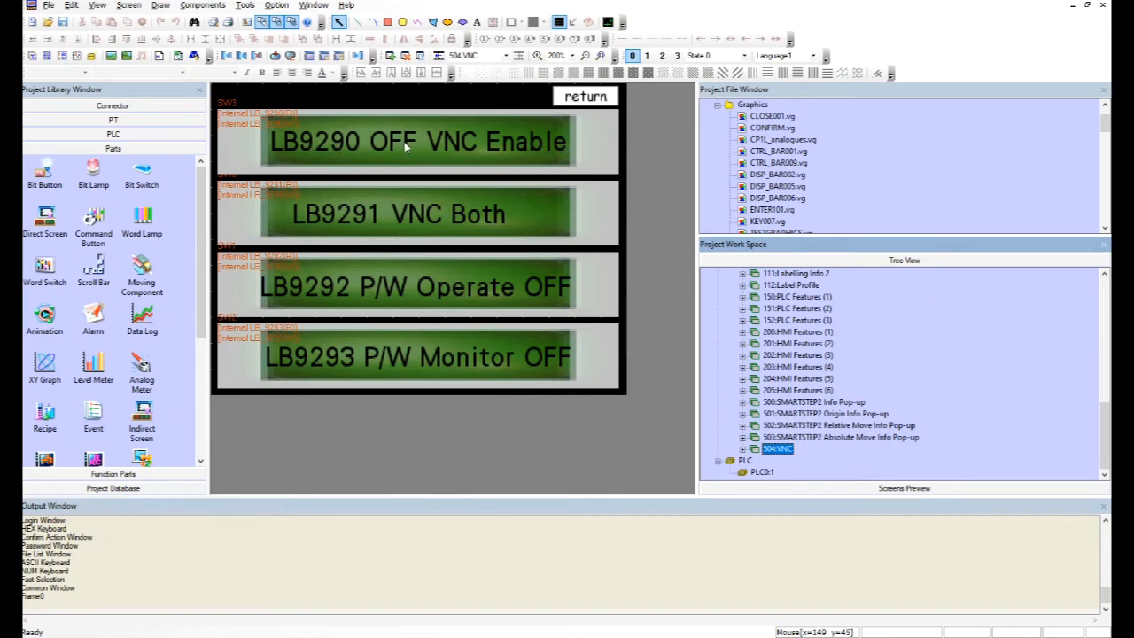
# - Inspect the VNC Enable bit switch's property, confirming system memory address LB9290
pyautogui.doubleClick(417, 142)
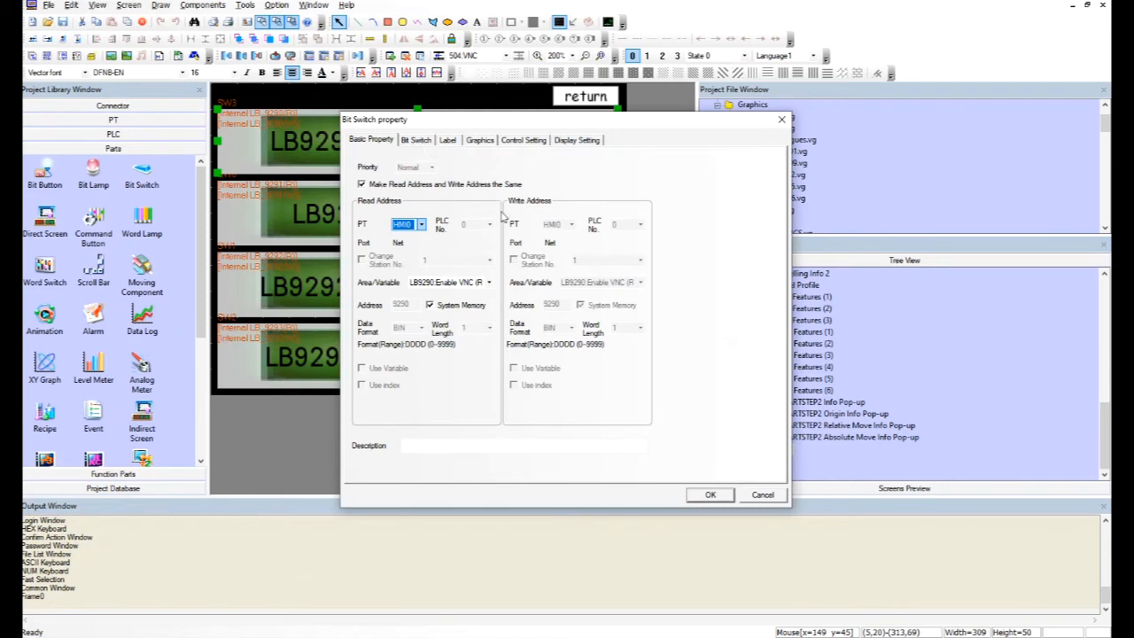
pyautogui.click(447, 282)
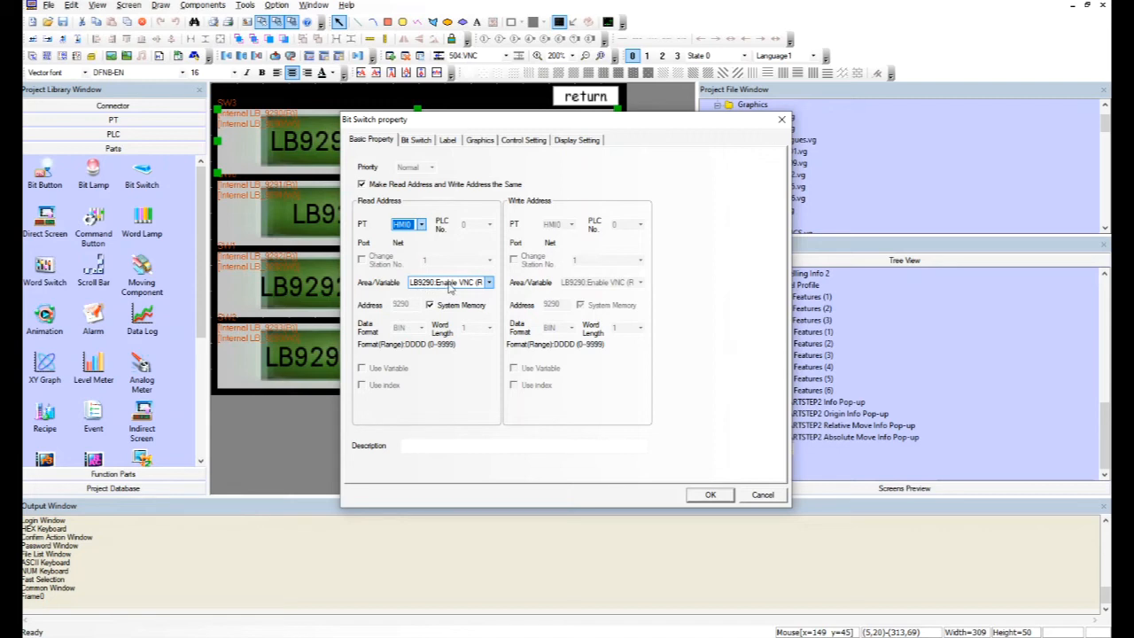
pyautogui.click(414, 140)
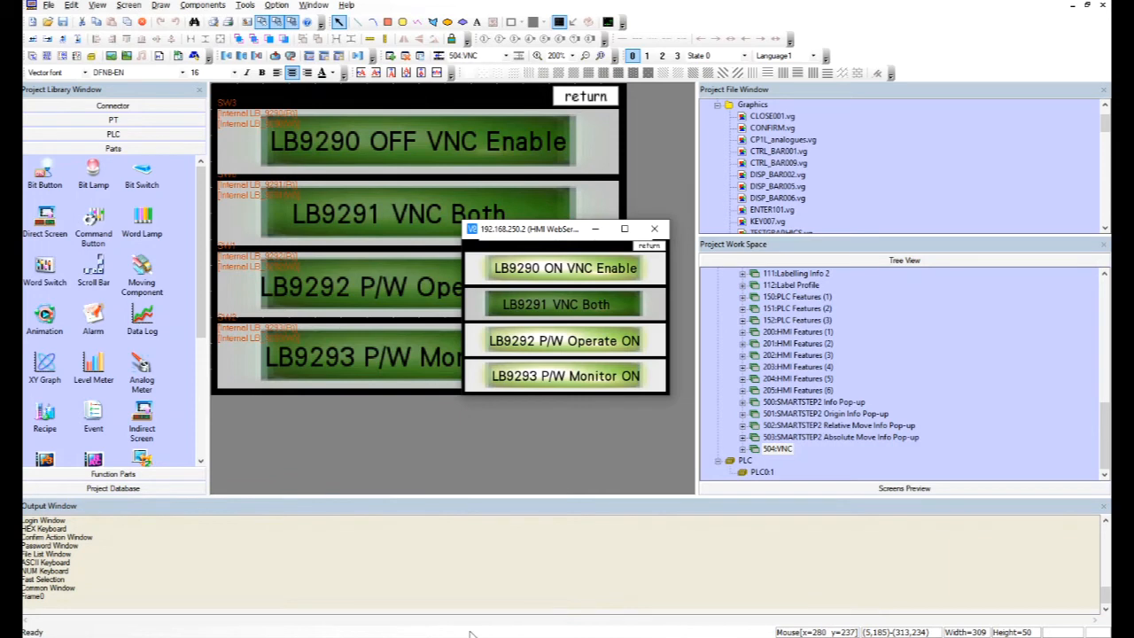
pyautogui.moveTo(576, 468)
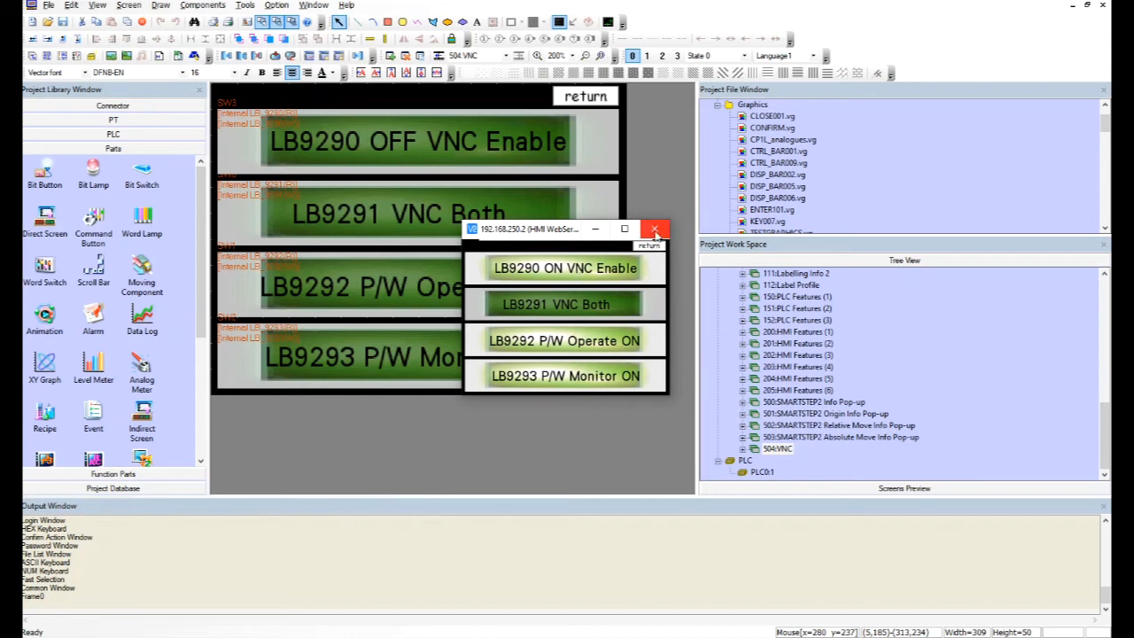
# - Reconnect to 192.168.250.2 with the password and switch LB9293 Monitor password OFF
pyautogui.click(656, 229)
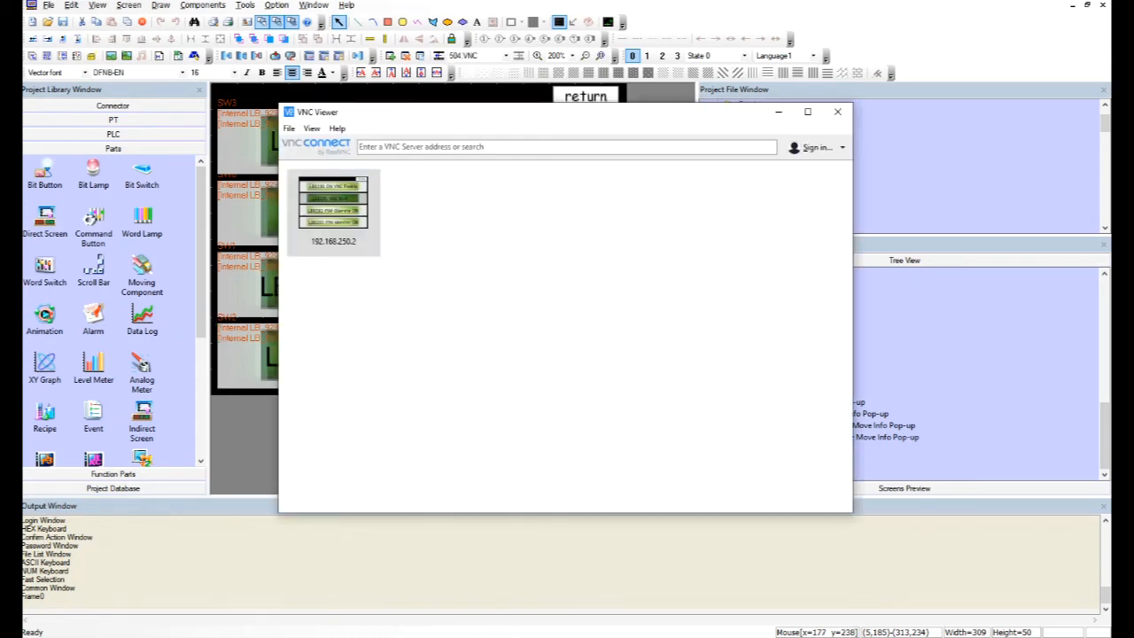
pyautogui.doubleClick(334, 202)
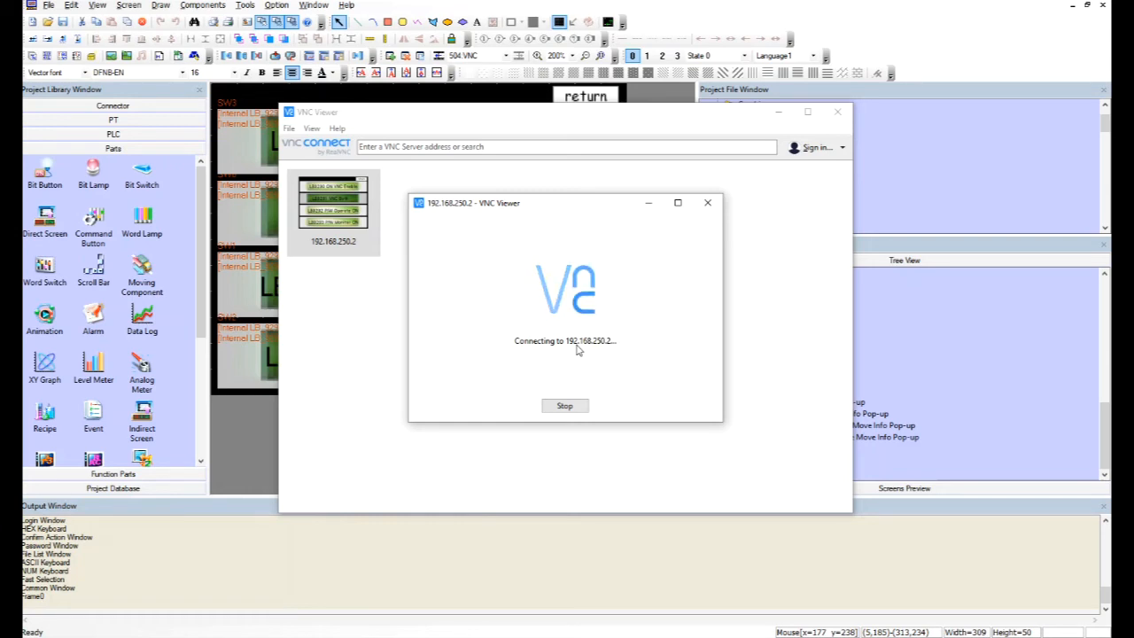
pyautogui.click(563, 404)
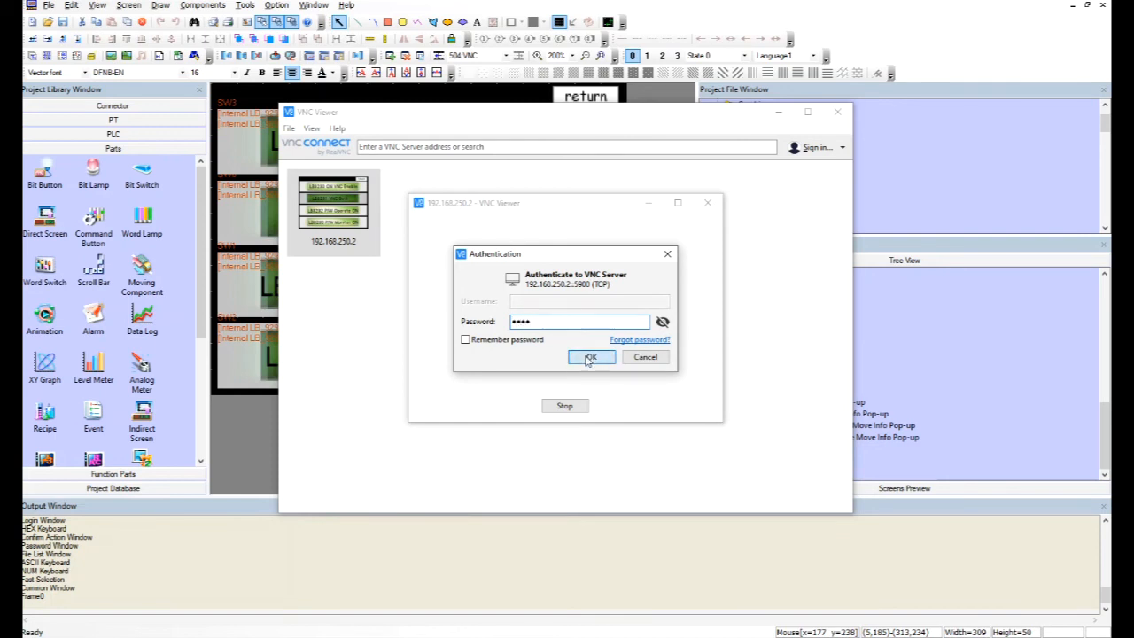
pyautogui.click(592, 356)
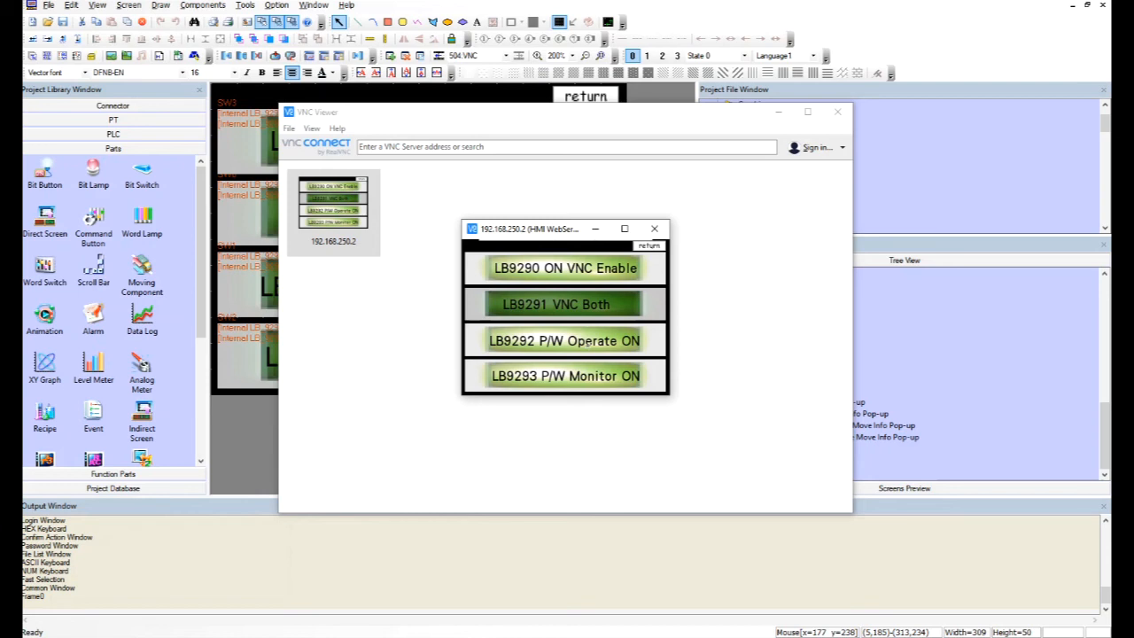
pyautogui.click(563, 375)
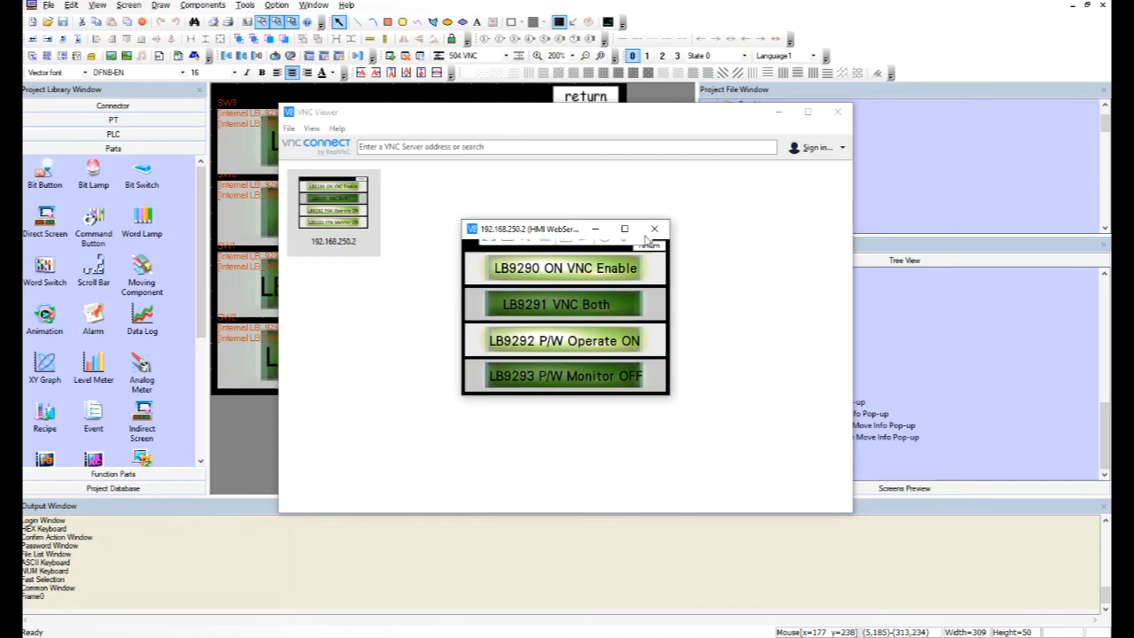
# - Reconnect to 192.168.250.2, retrying the password after a failed attempt, to reach the VNC bit screen
pyautogui.click(654, 228)
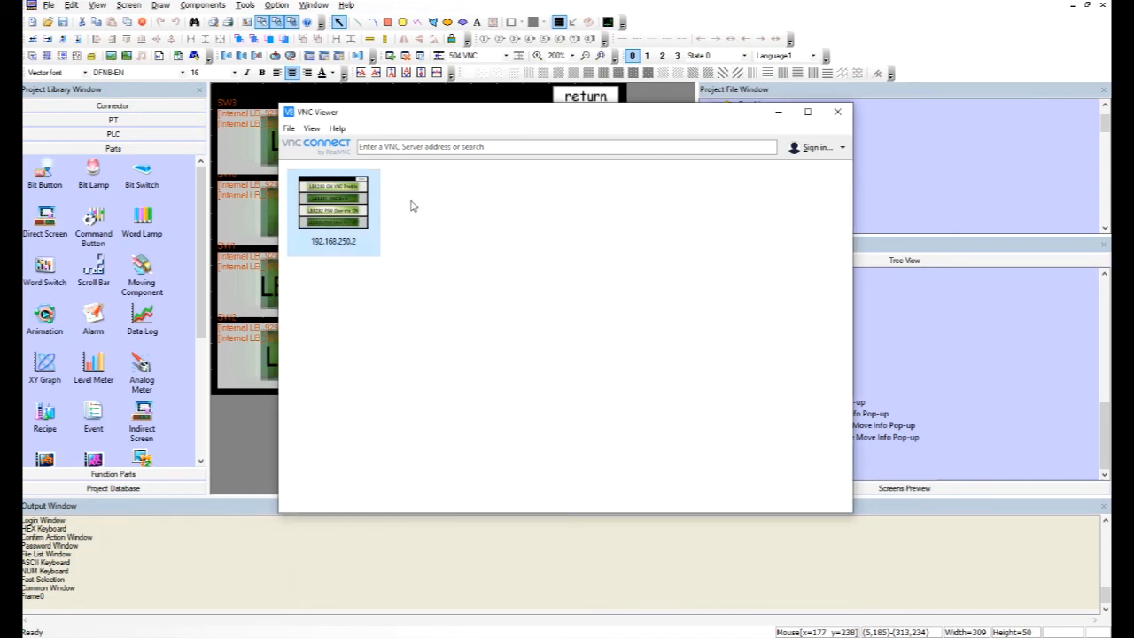
pyautogui.doubleClick(333, 202)
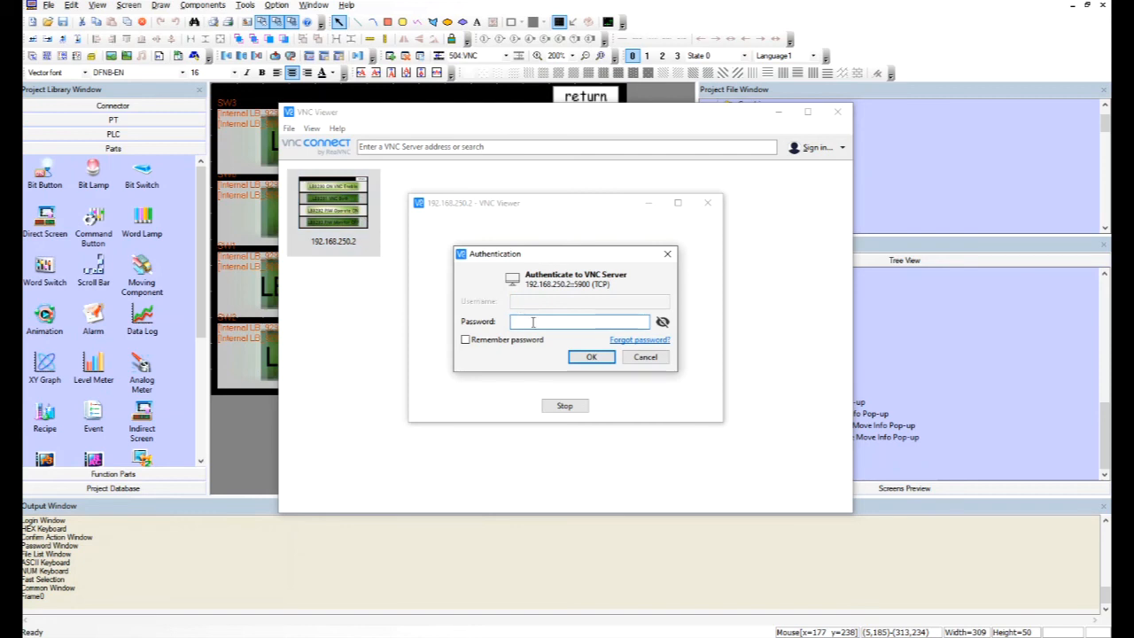
pyautogui.write('•')
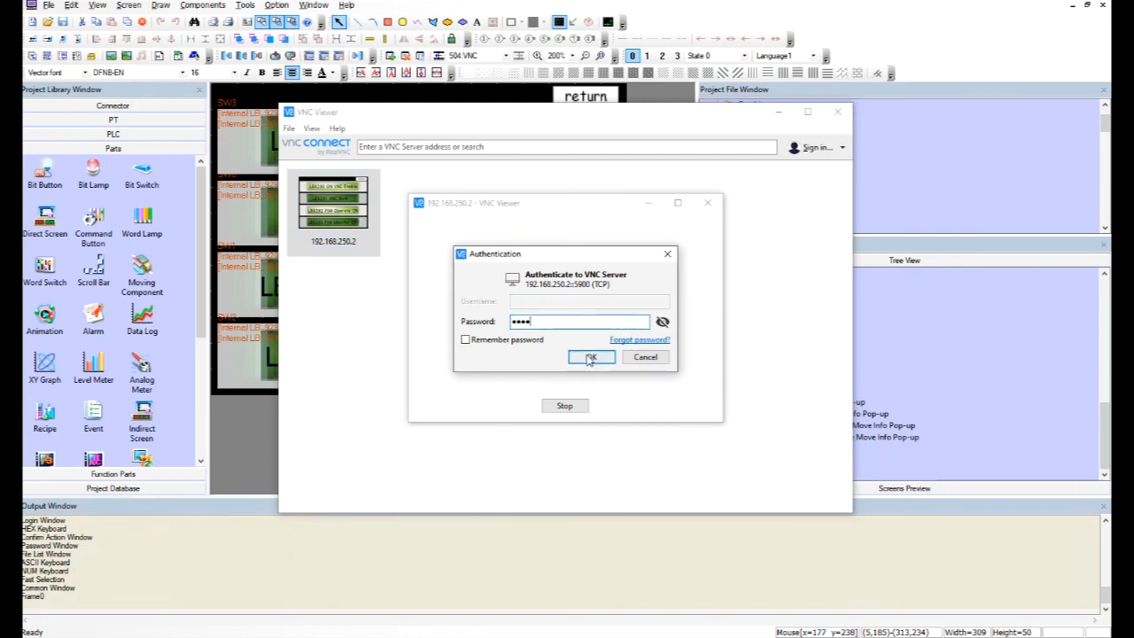
pyautogui.click(592, 358)
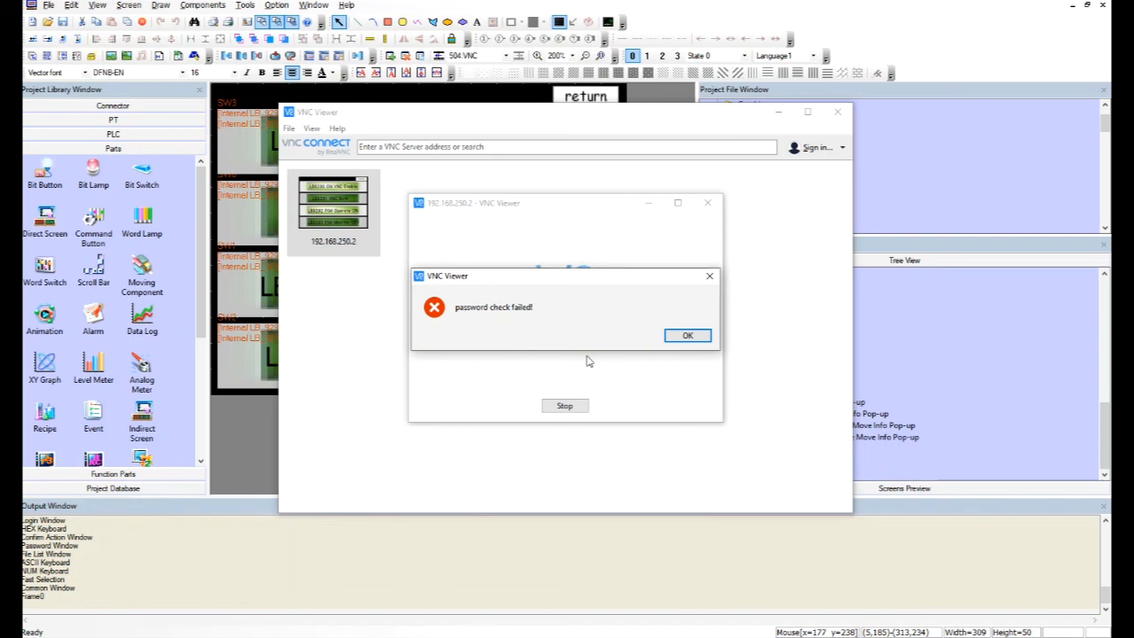
pyautogui.click(687, 335)
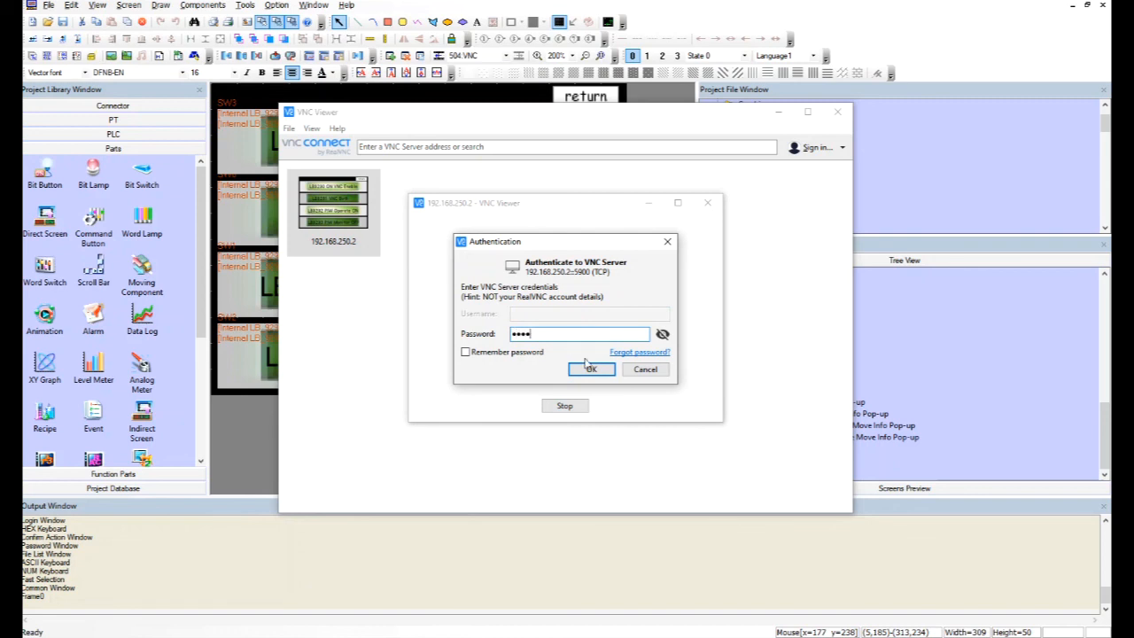
pyautogui.click(592, 370)
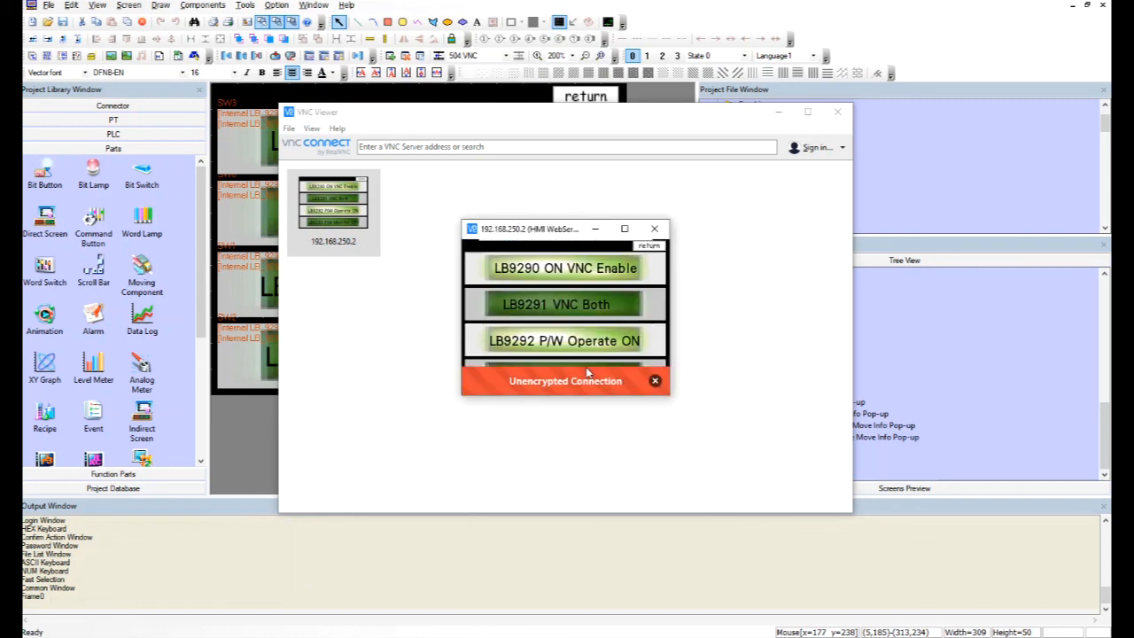